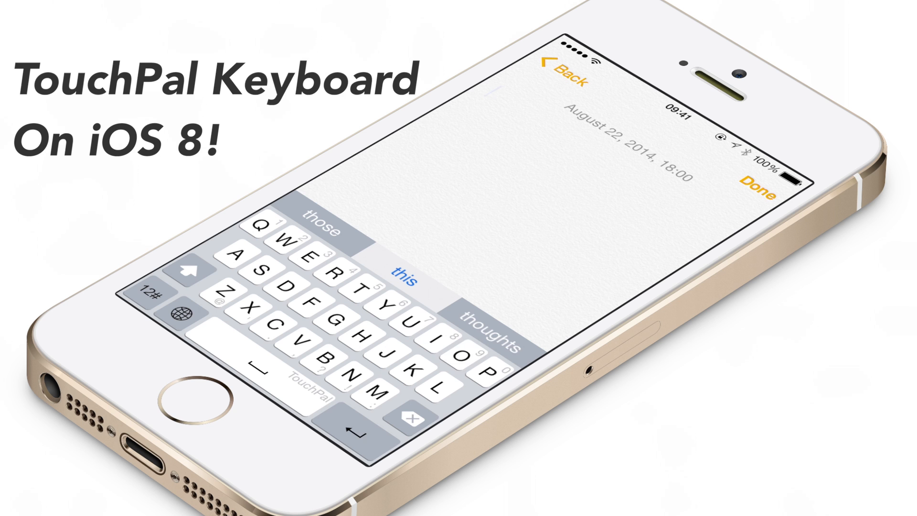
# - Swipe past the home screen page holding TouchPal and return to the first page
pyautogui.click(403, 272)
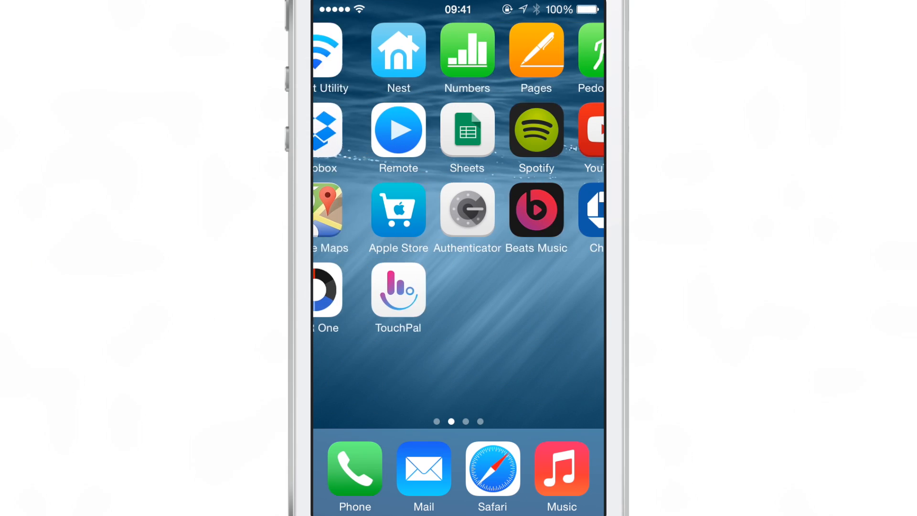
pyautogui.hscroll(-3)
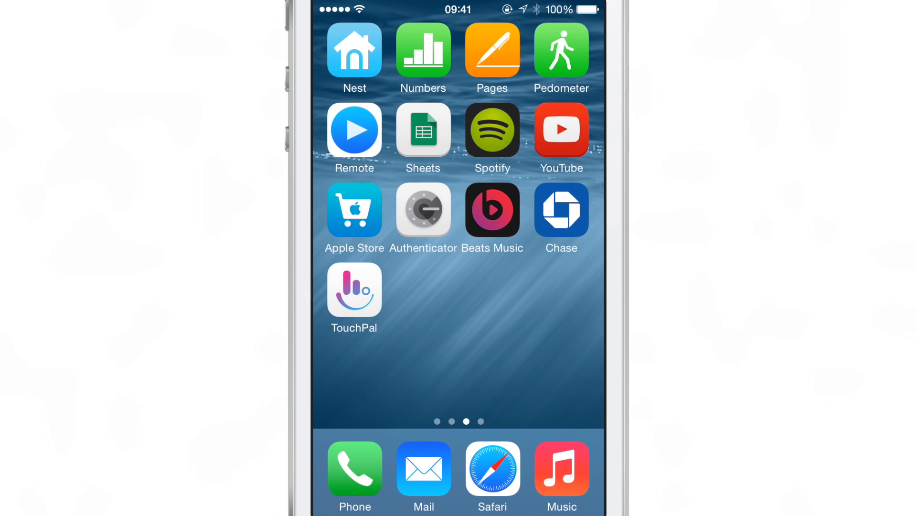
pyautogui.click(353, 290)
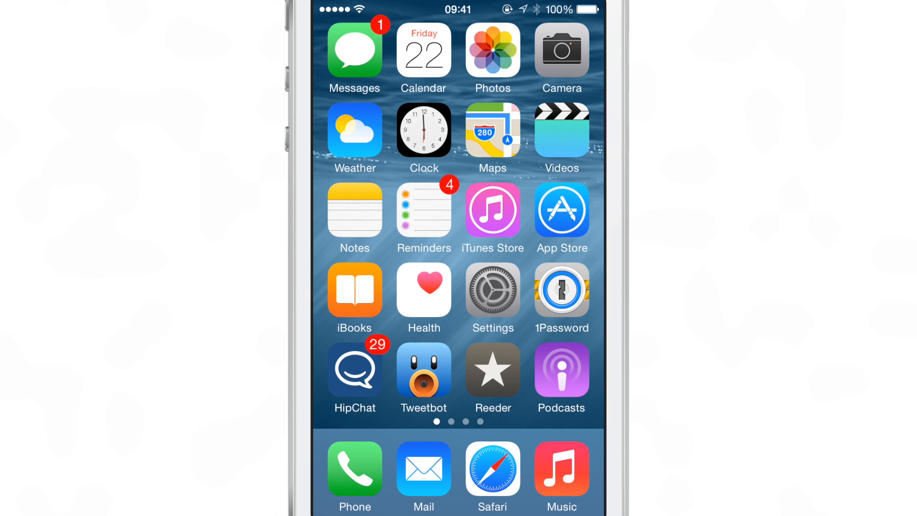
# - Navigate Settings > General > Keyboard > Keyboards to list English and Emoji keyboards
pyautogui.click(493, 291)
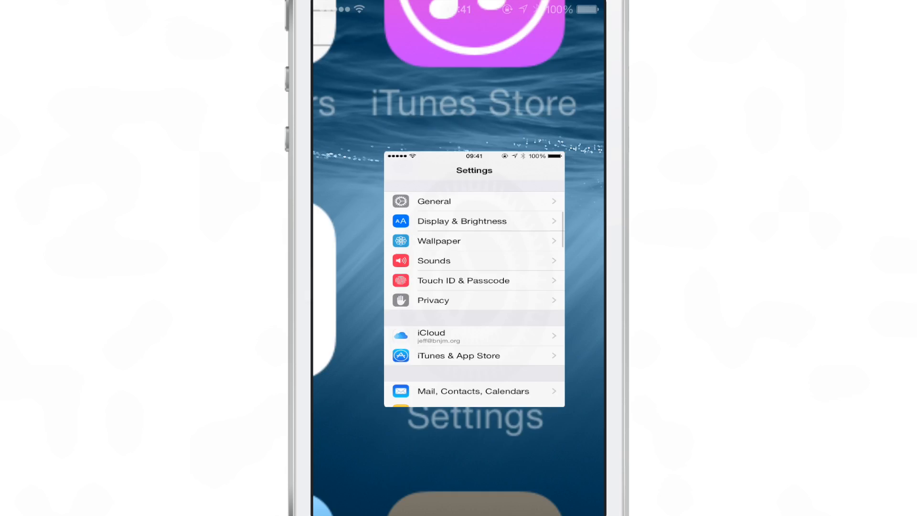
pyautogui.click(433, 202)
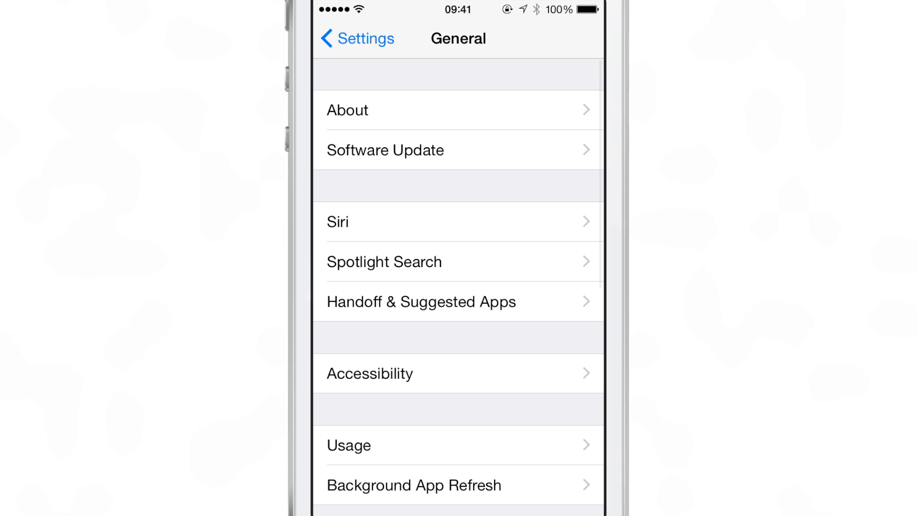
pyautogui.scroll(-3)
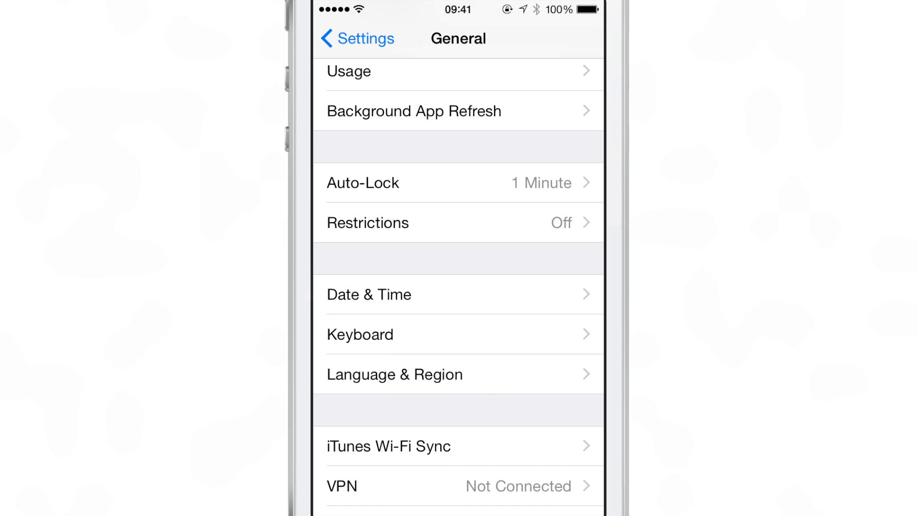
pyautogui.click(360, 335)
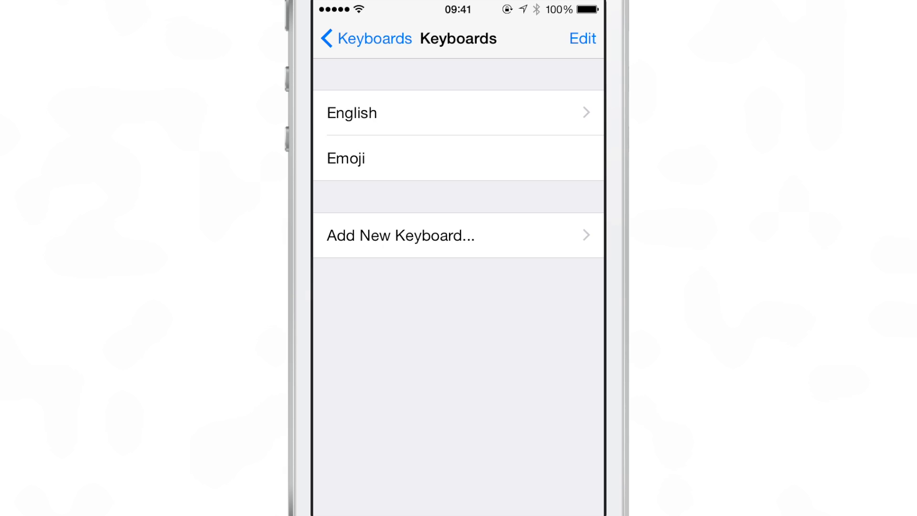
# - Add TouchPal from Third-Party Keyboards and start a new Notes note with it active
pyautogui.click(400, 235)
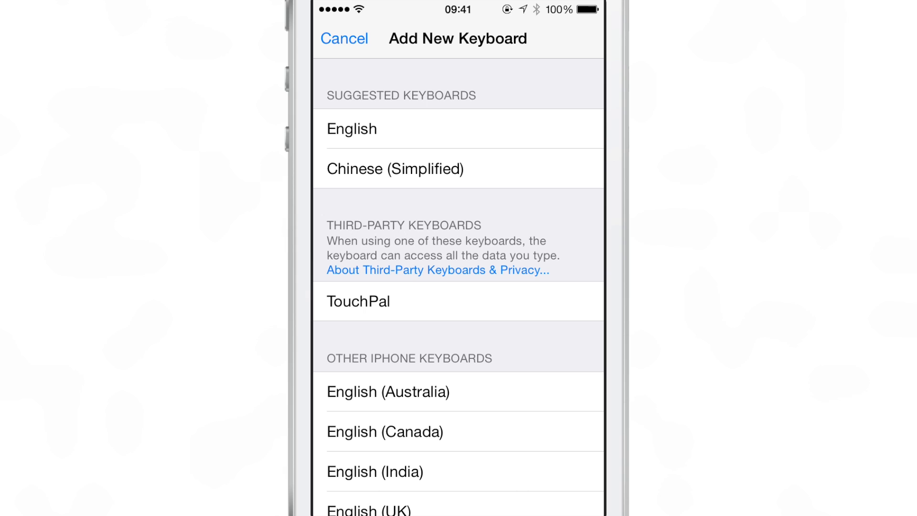
pyautogui.click(458, 301)
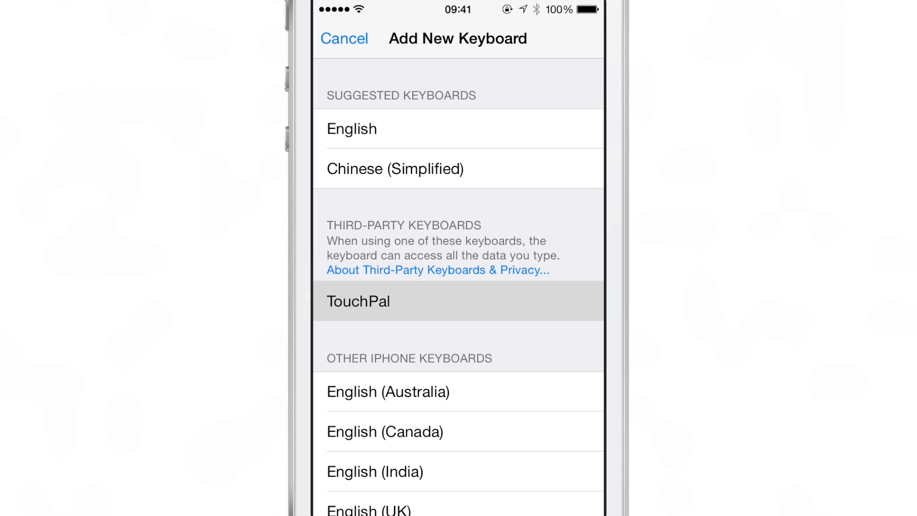
pyautogui.click(457, 301)
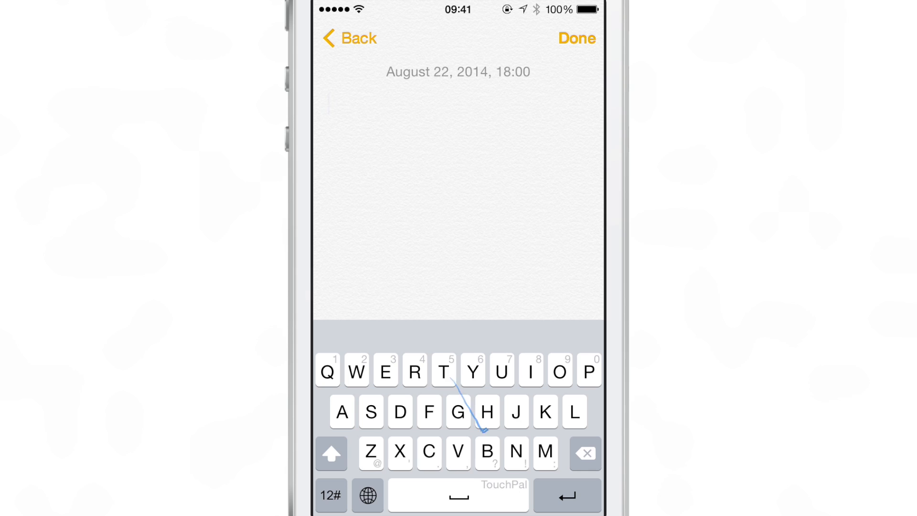
# - Swipe-type "this is Jeff with idb" using suggestions and start a new line
pyautogui.moveTo(443, 371); pyautogui.dragTo(485, 427)
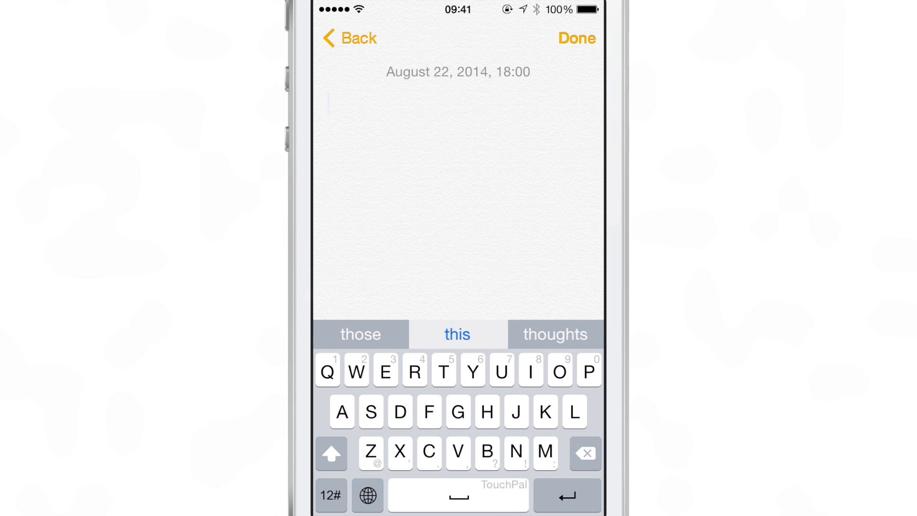
pyautogui.click(456, 335)
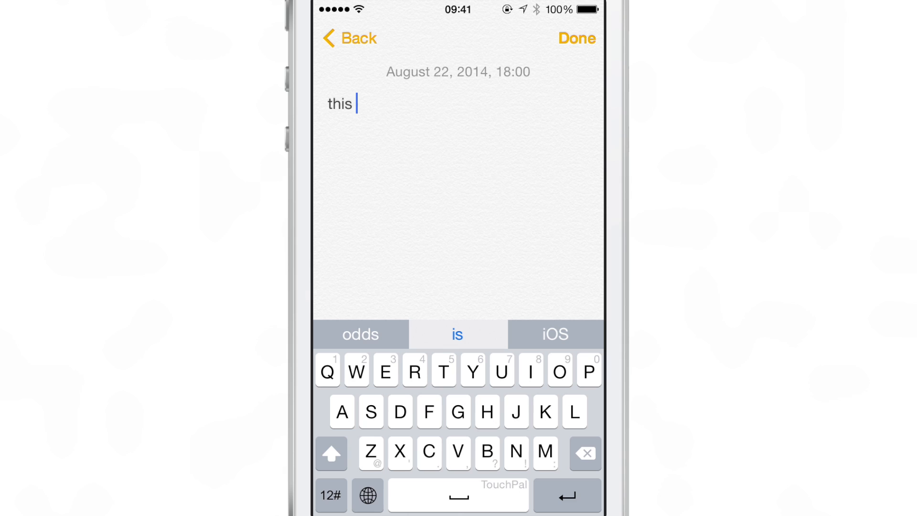
pyautogui.click(456, 334)
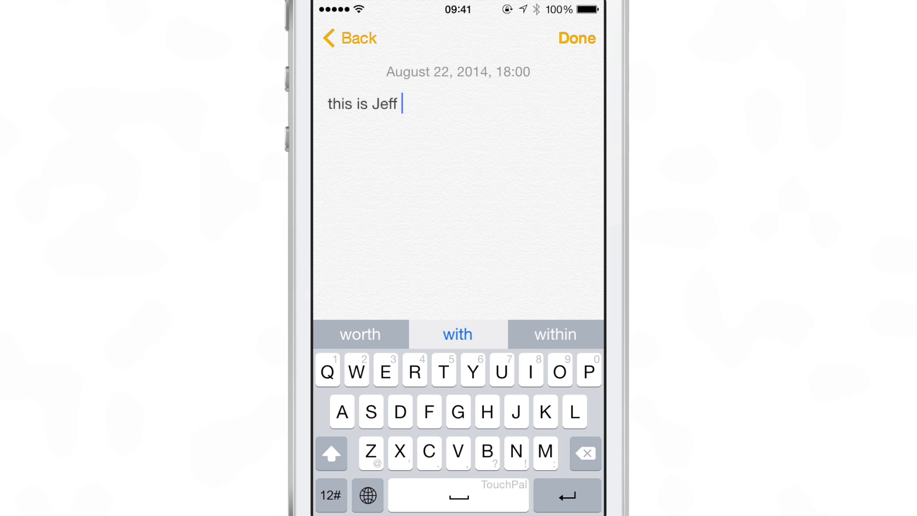
pyautogui.click(457, 334)
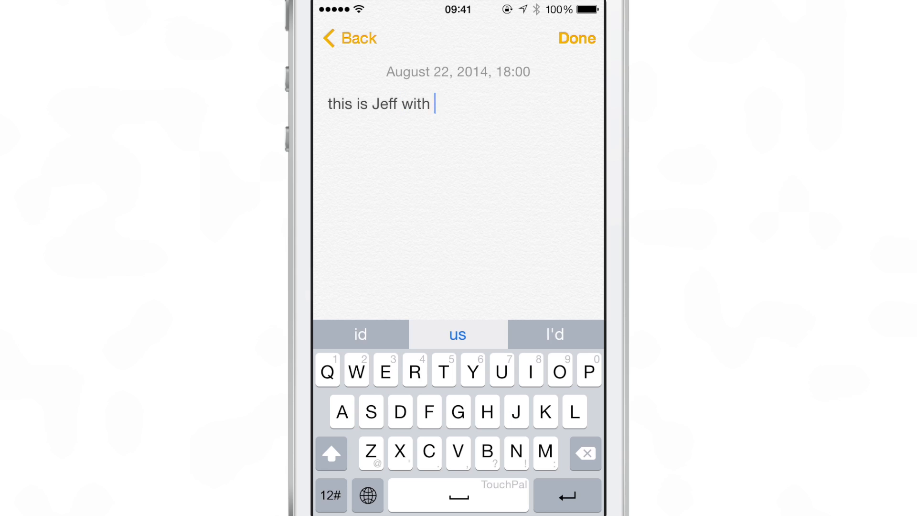
pyautogui.write('idb')
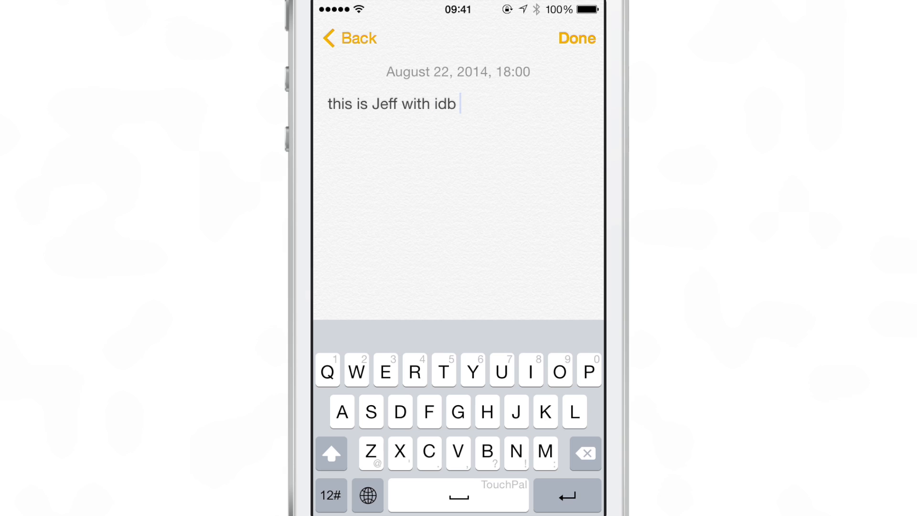
pyautogui.click(332, 453)
pyautogui.write('How is it')
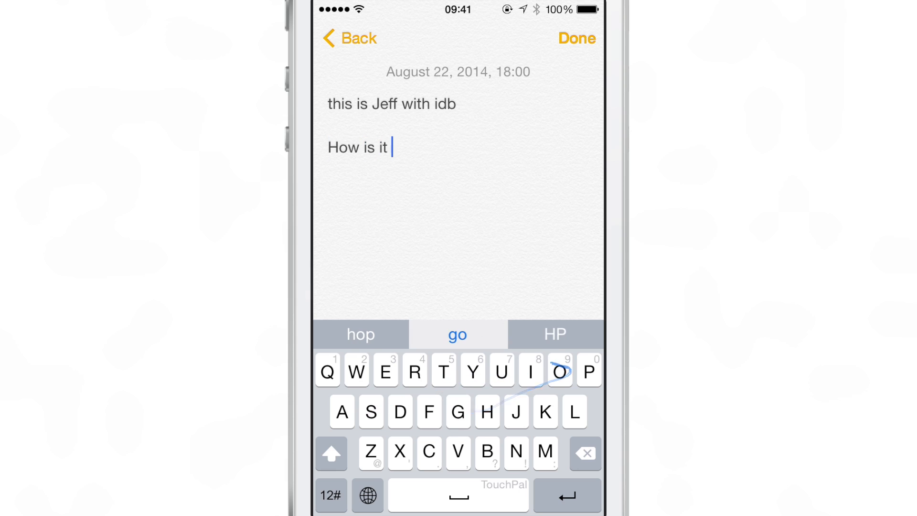
# - Enter 'going' and accept the suggested 'today' to complete "How is it going today"
pyautogui.write('going')
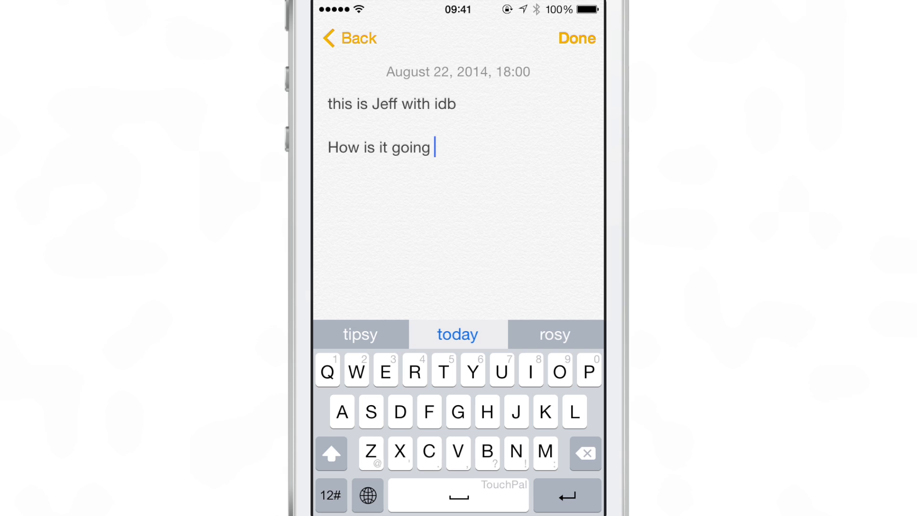
pyautogui.click(457, 334)
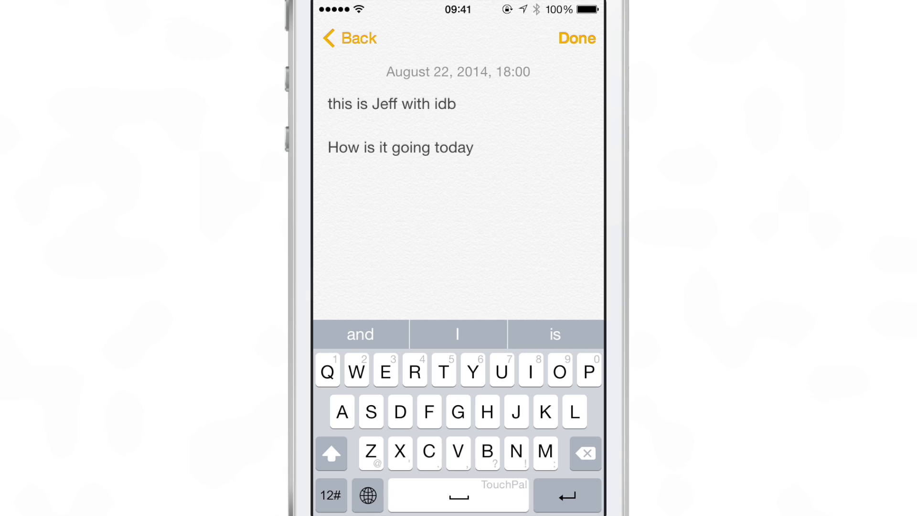